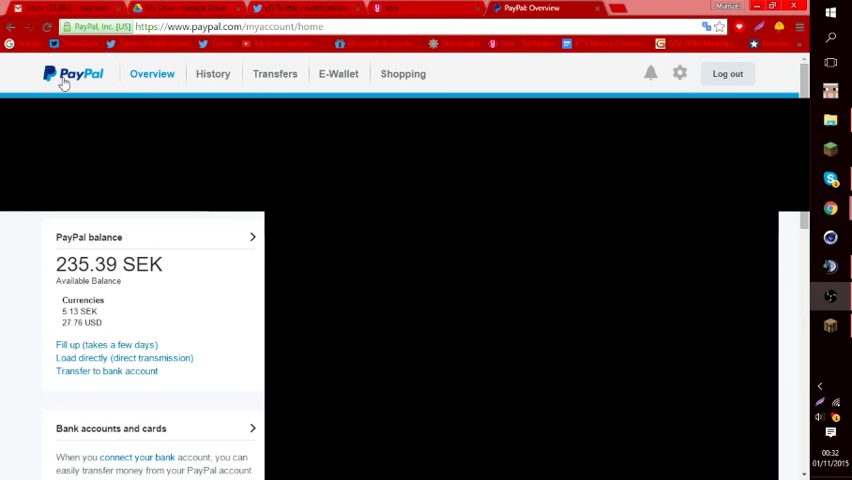
mouse_move(64, 84)
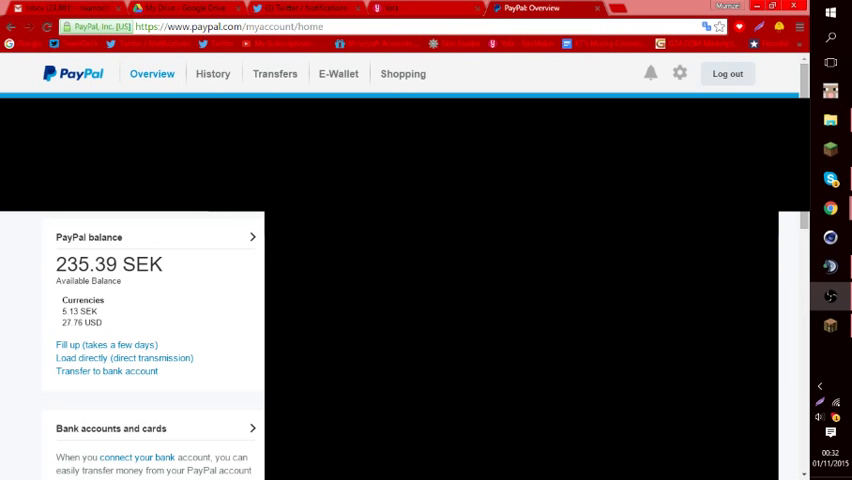
mouse_move(52, 396)
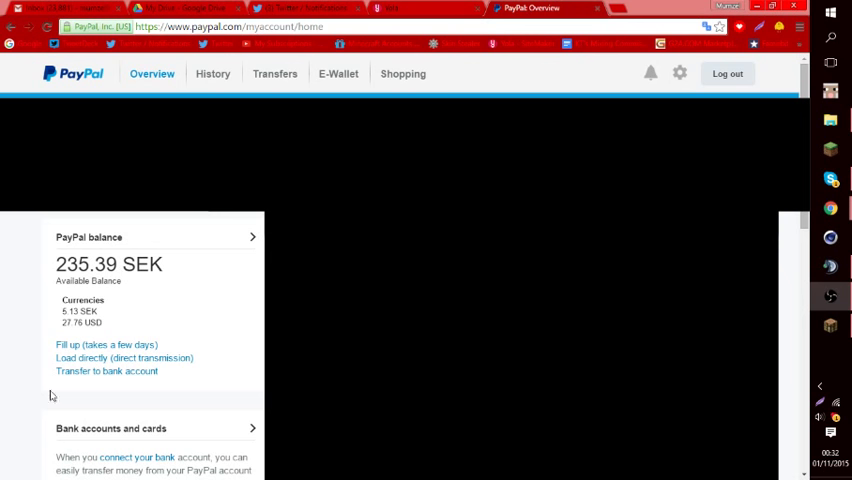
mouse_move(238, 320)
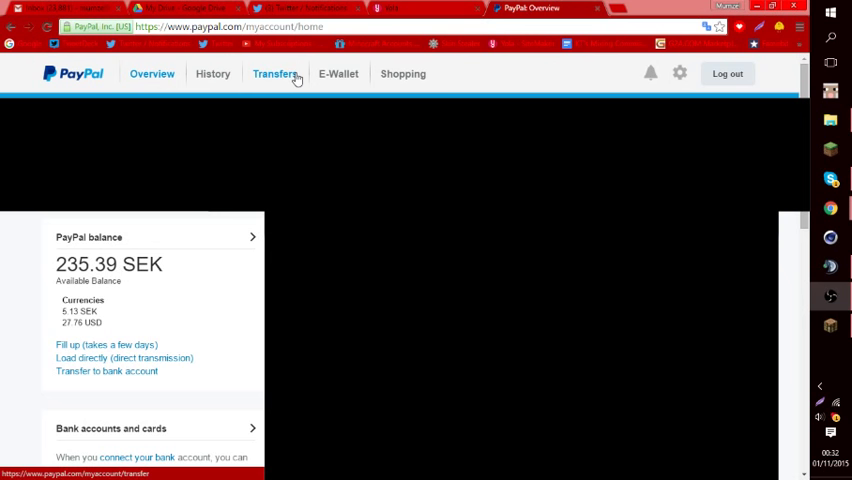
- Go to Transfers and start a transfer to friends and family
left_click(276, 72)
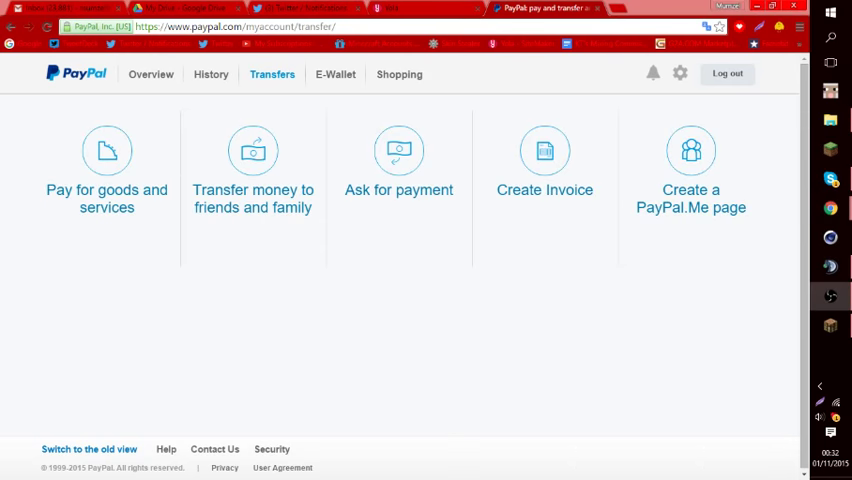
mouse_move(288, 280)
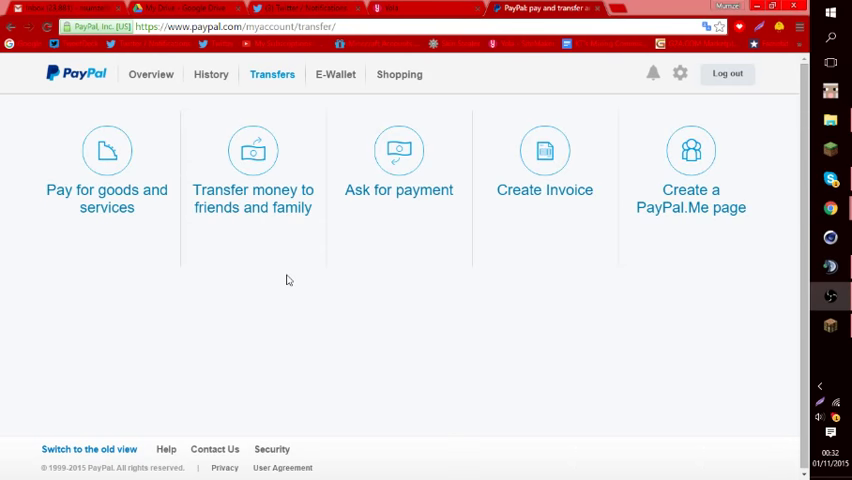
mouse_move(576, 84)
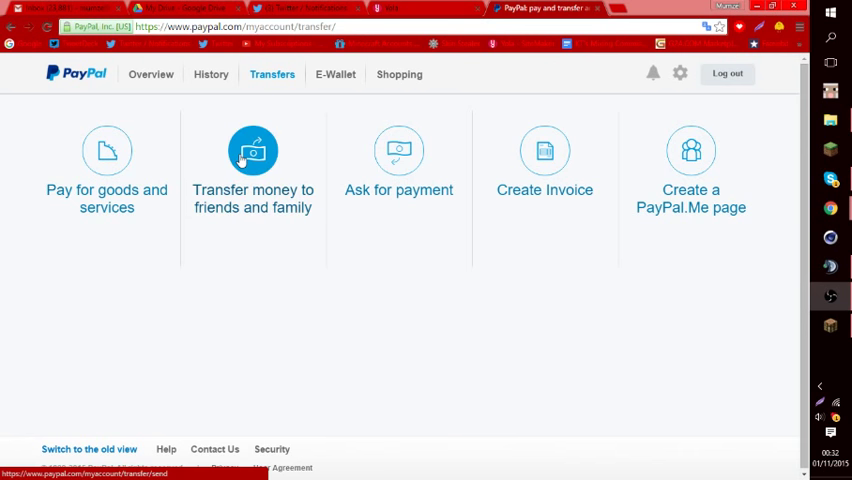
left_click(252, 160)
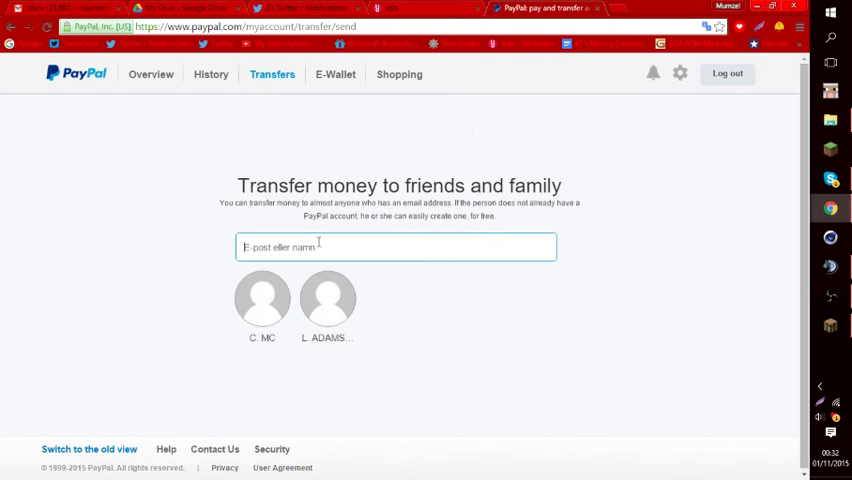
type("mumzels")
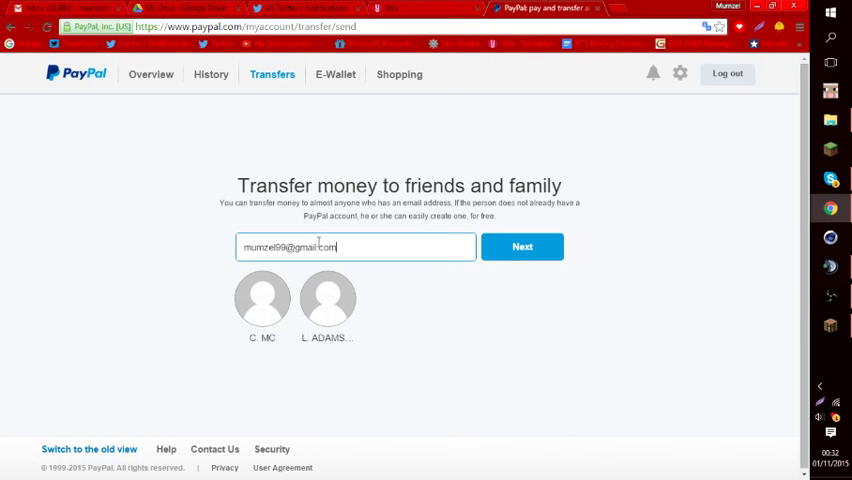
left_click(520, 246)
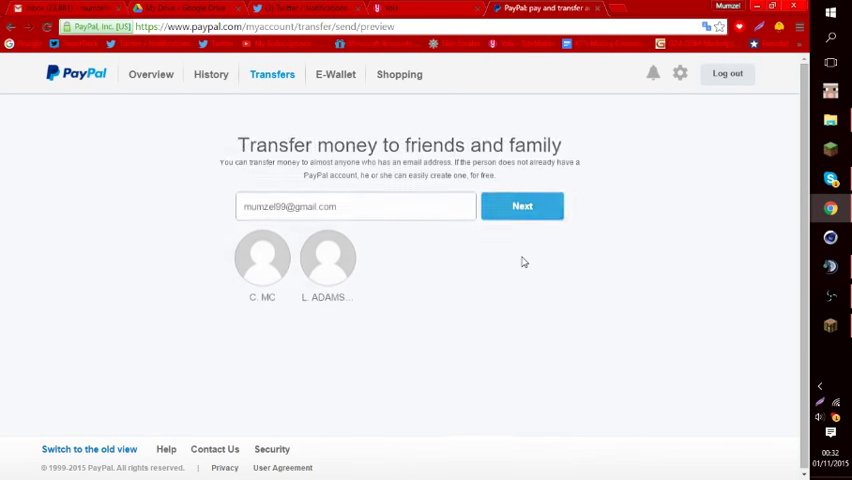
left_click(520, 206)
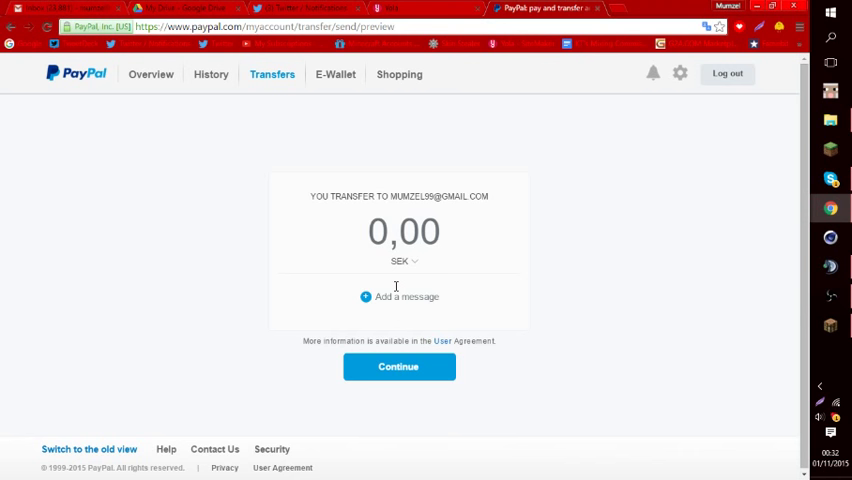
- Switch the currency from SEK to USD and set the amount to 2
left_click(404, 260)
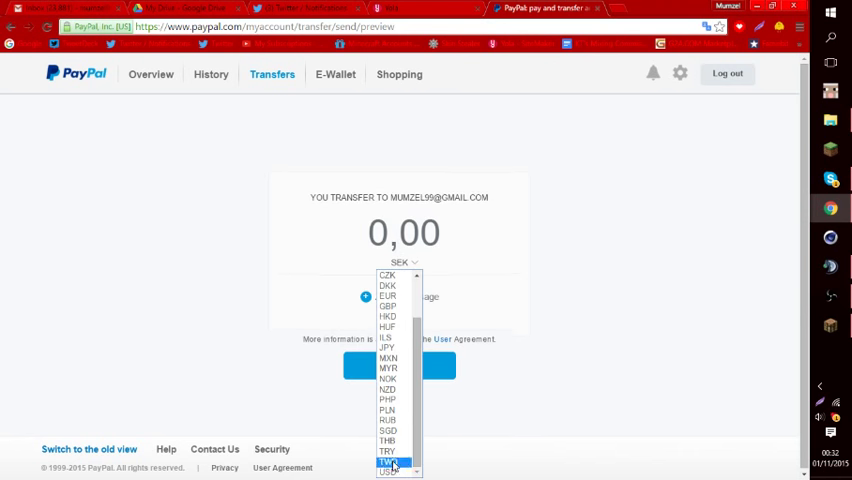
left_click(388, 472)
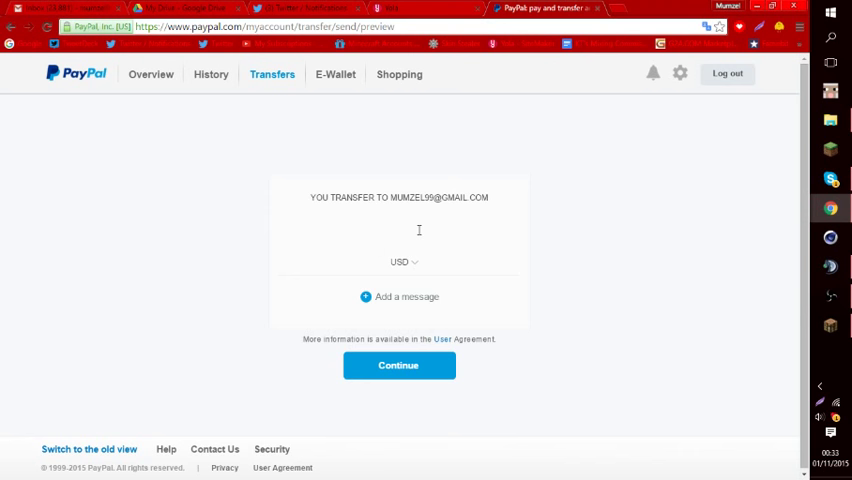
type("2")
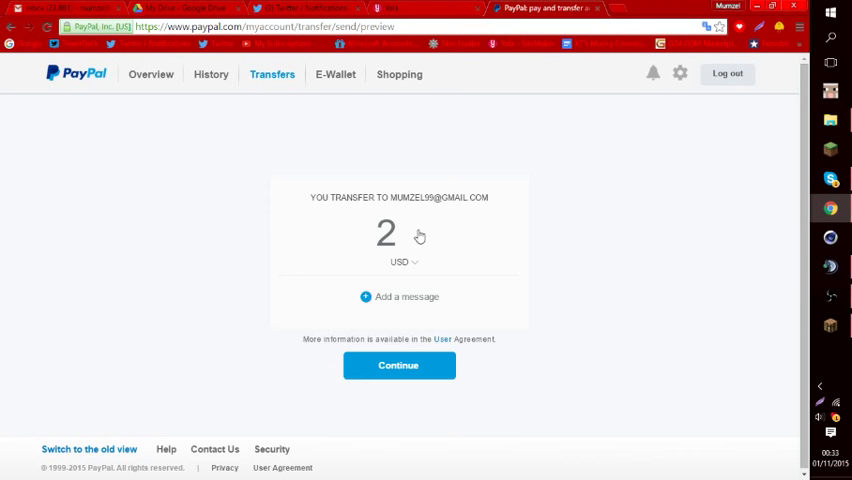
left_click(398, 296)
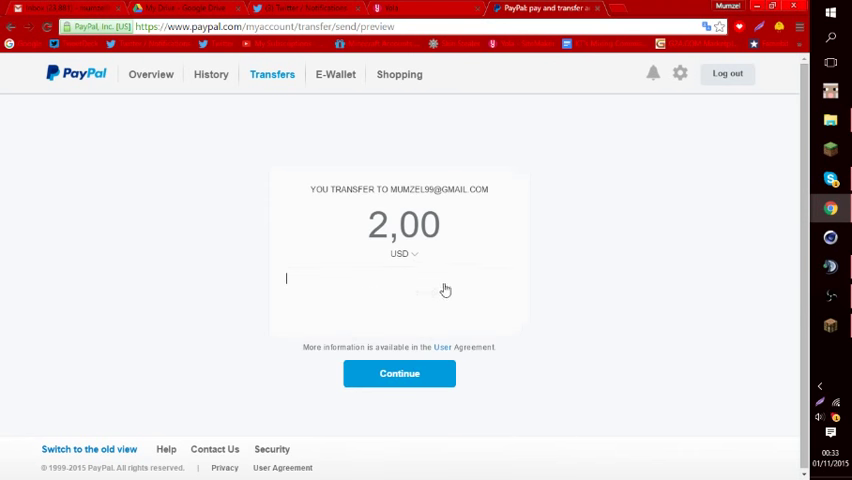
- Write the message 'Hello I would like to buy an extruded avatar' with your twitter handle
type("Hello I w")
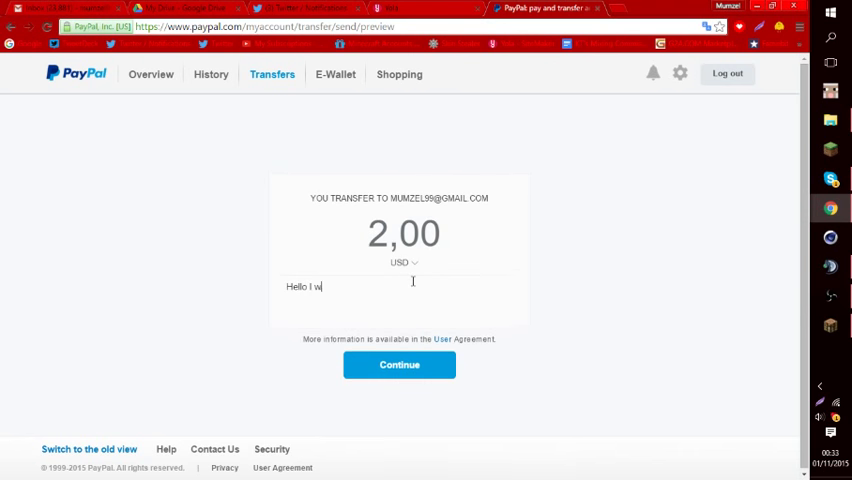
type("ould like to buy an extended")
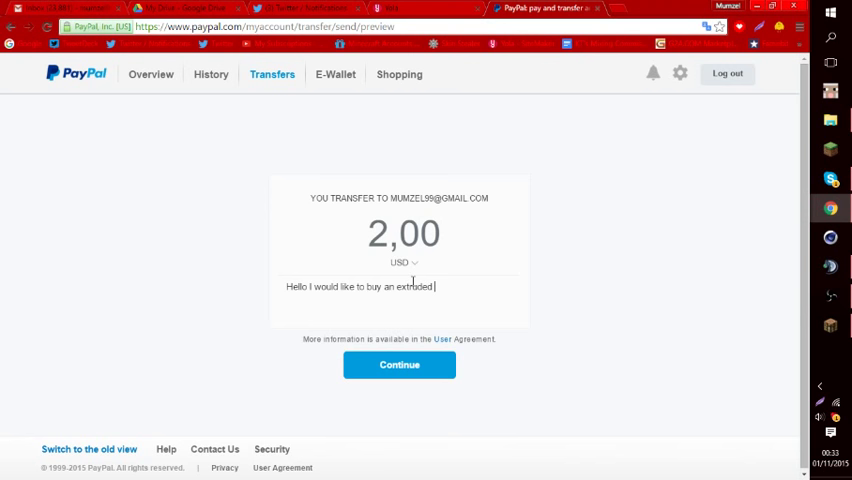
type("avtar")
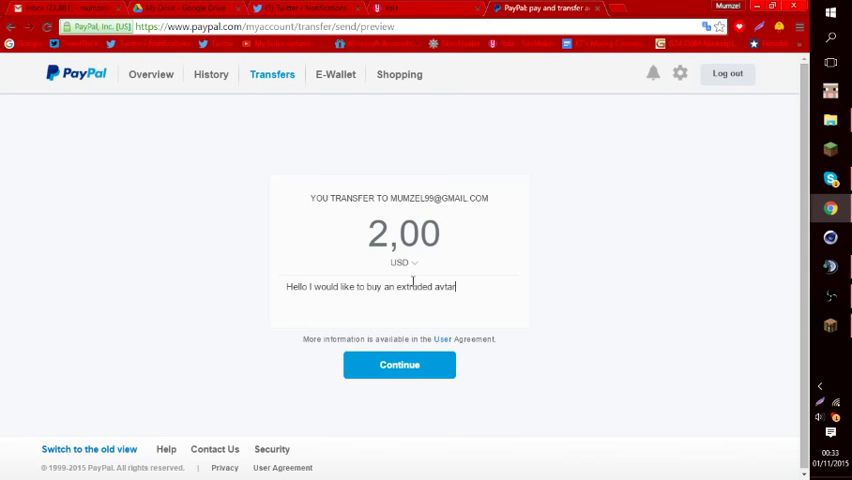
type("a")
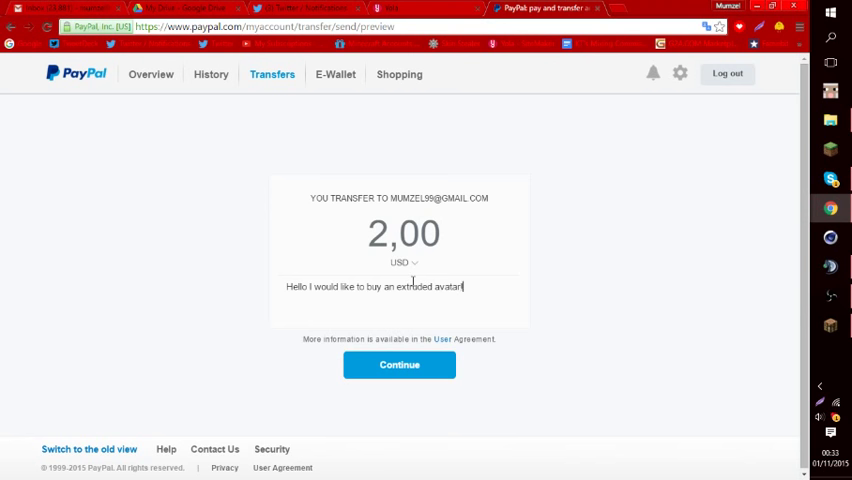
type("my twitter is @whate")
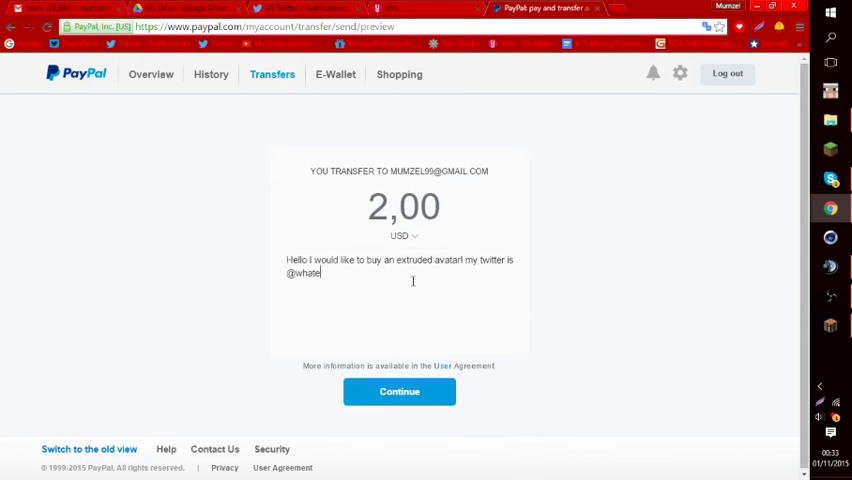
type("ver")
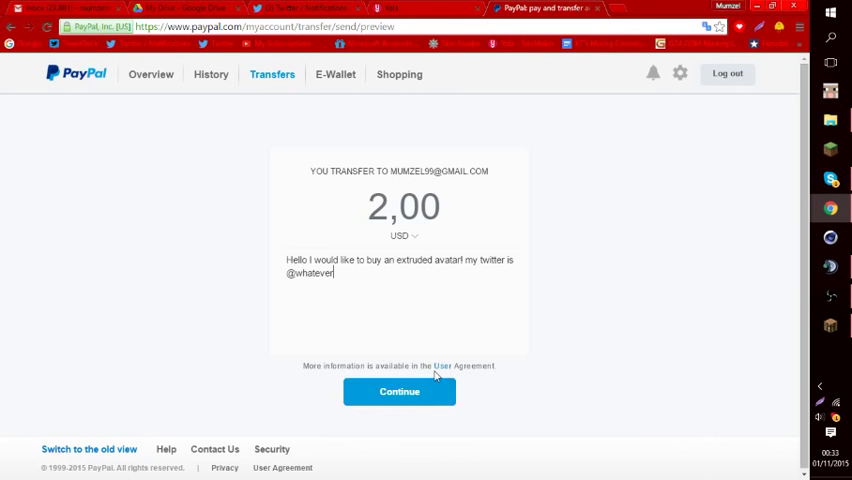
mouse_move(452, 192)
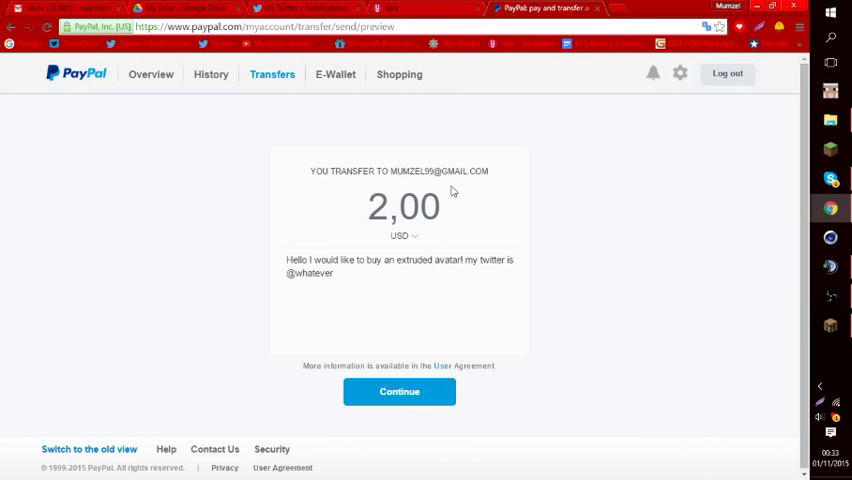
mouse_move(468, 224)
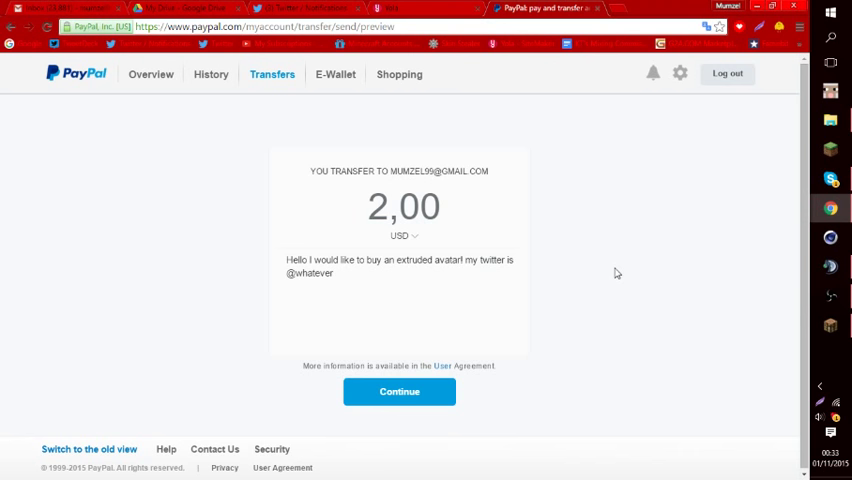
- Continue the 2,00 USD transfer and receive the 'cannot transfer to yourself' warning
left_click(334, 272)
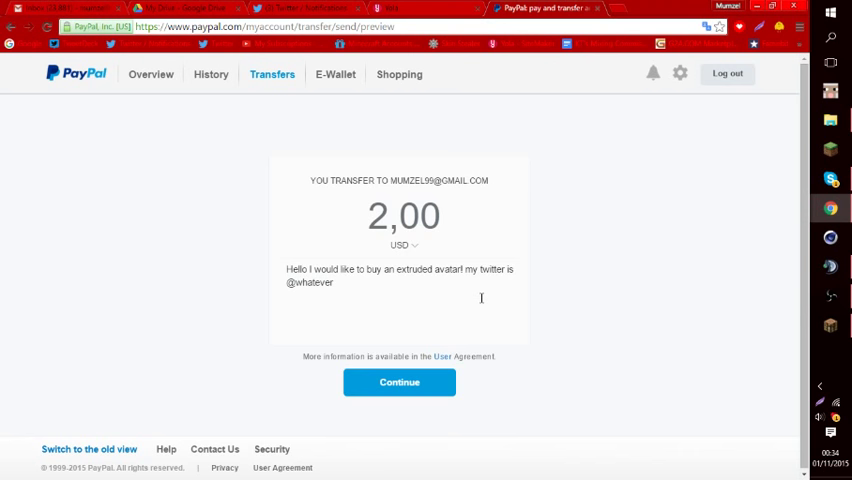
mouse_move(616, 328)
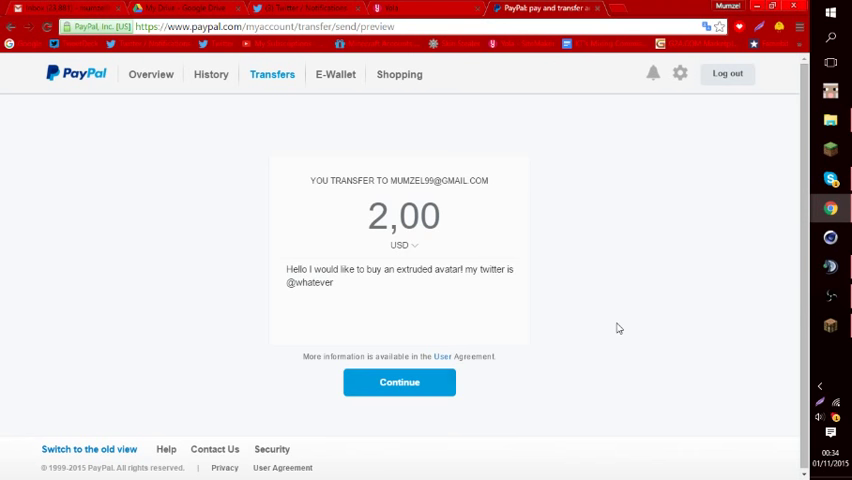
left_click(400, 382)
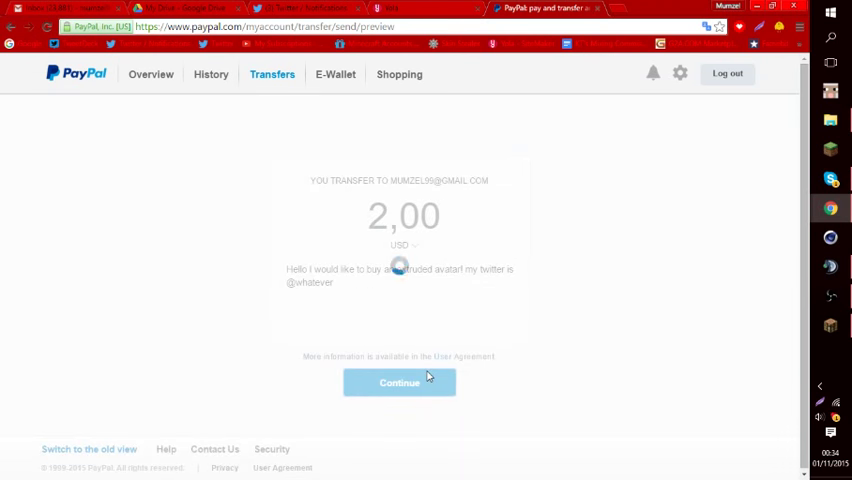
left_click(400, 382)
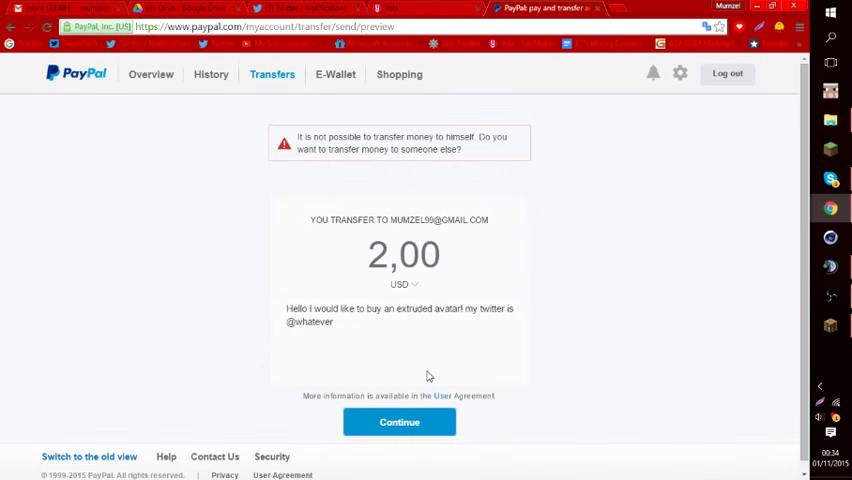